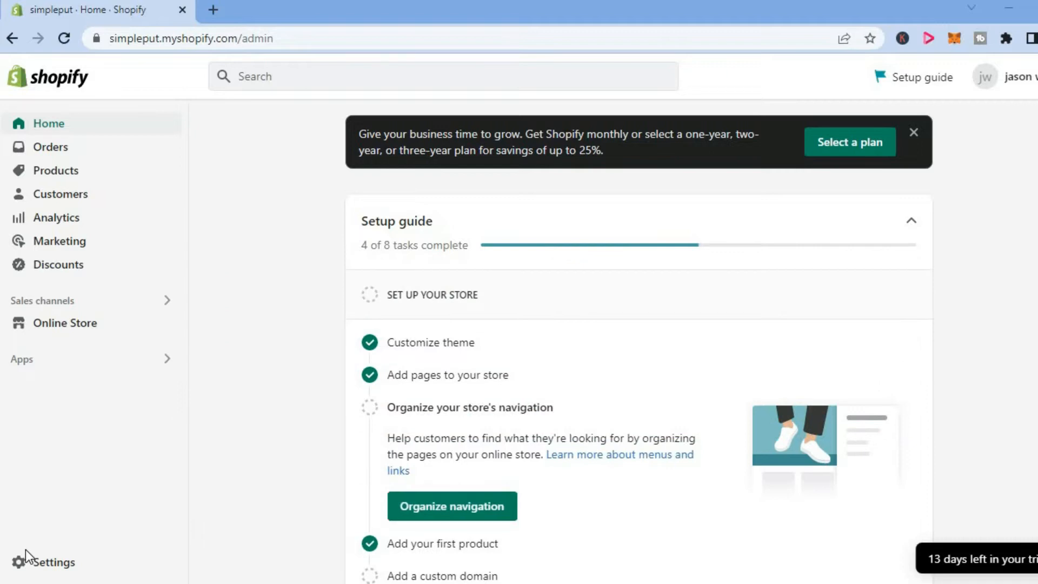
pyautogui.moveTo(146, 484)
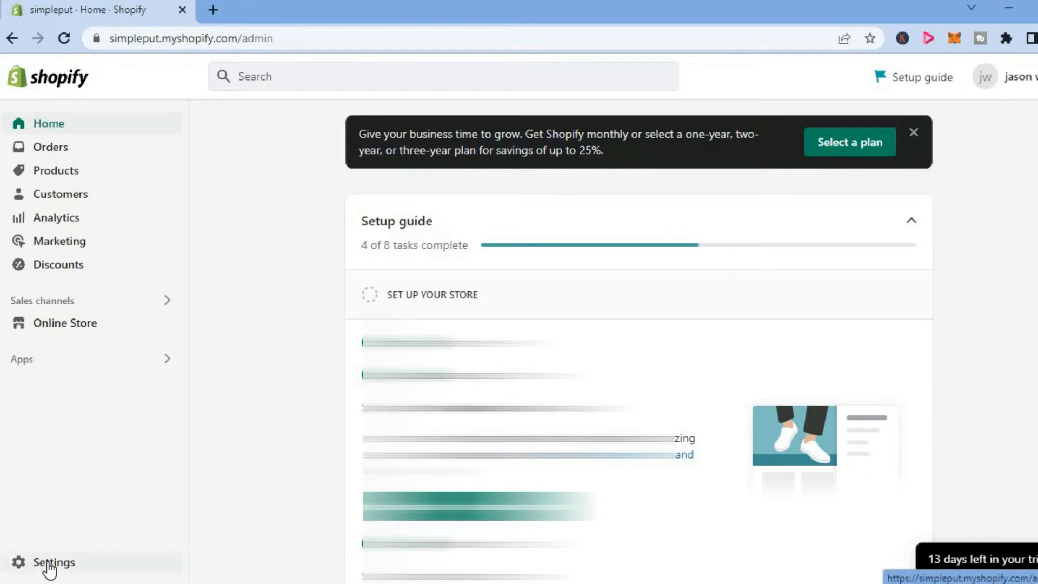
# - Create a new custom shipping profile from Settings > Shipping and delivery
pyautogui.click(53, 562)
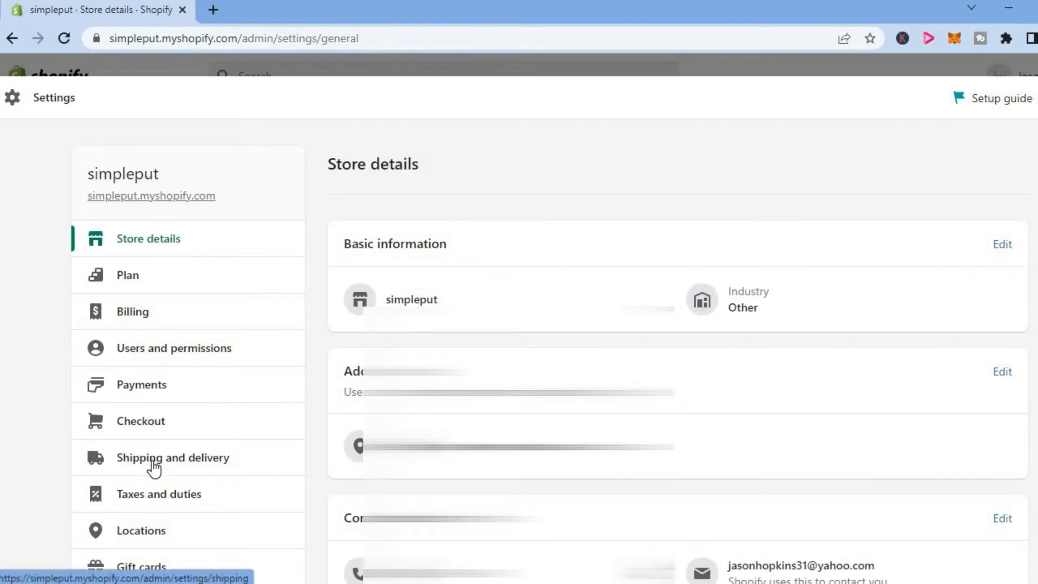
pyautogui.click(173, 457)
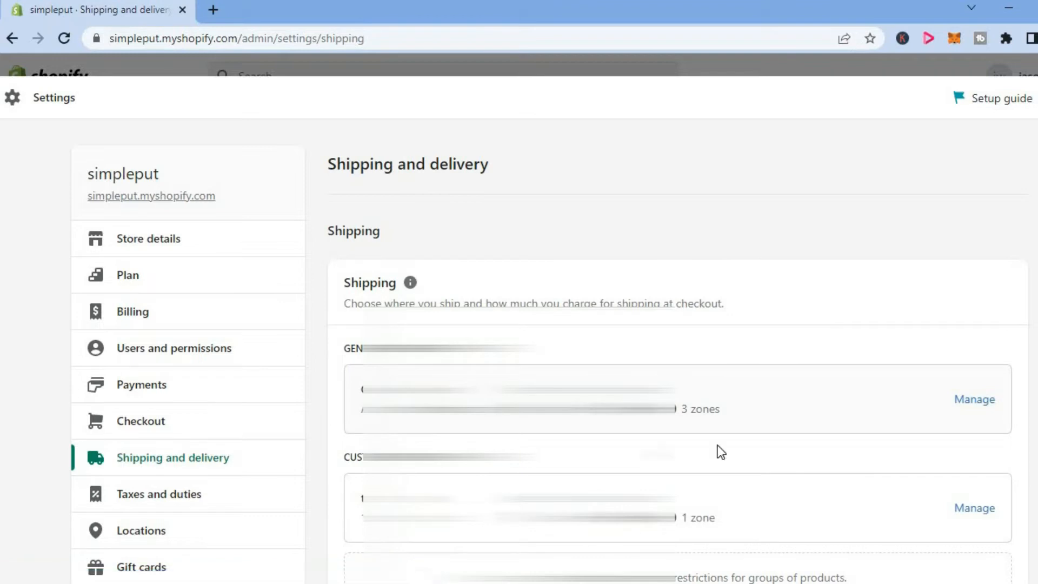
pyautogui.scroll(-3)
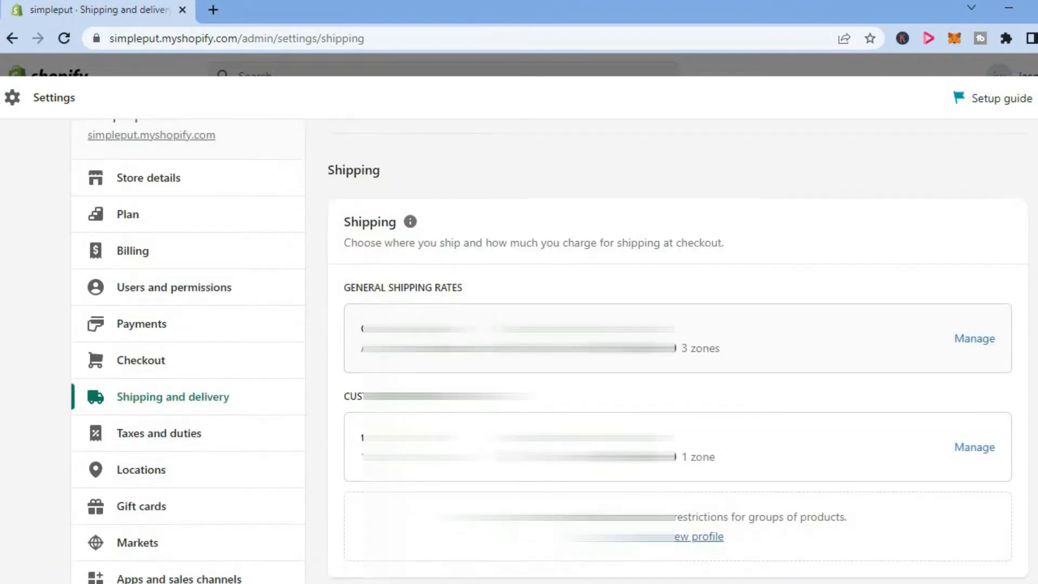
pyautogui.scroll(-3)
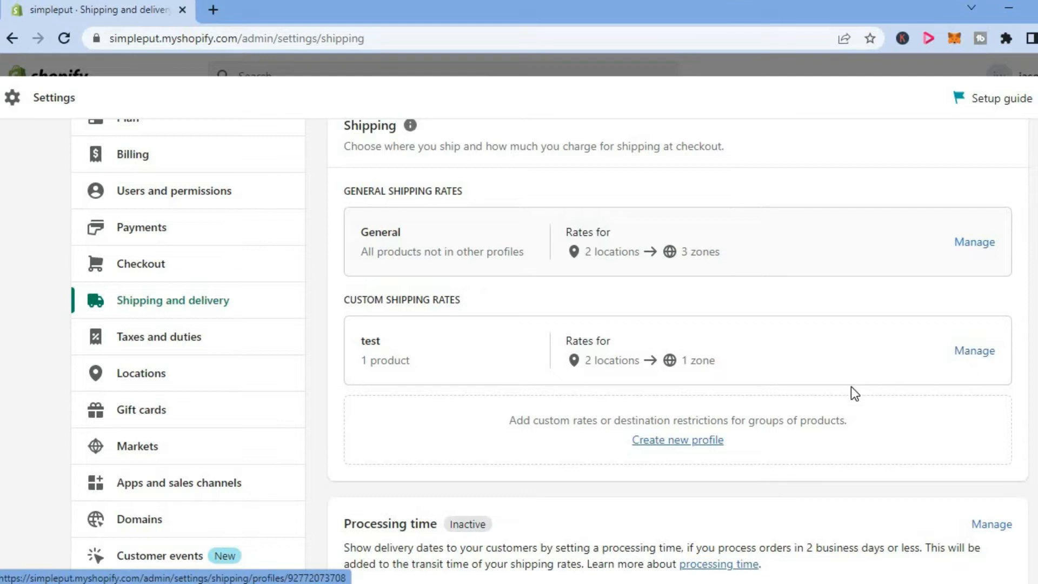
pyautogui.moveTo(677, 439)
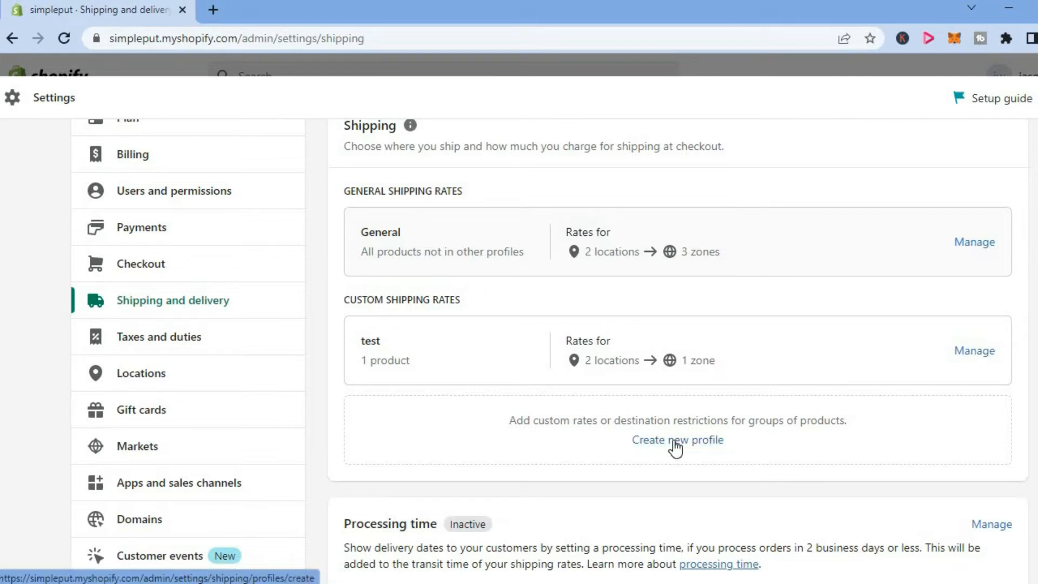
pyautogui.click(677, 440)
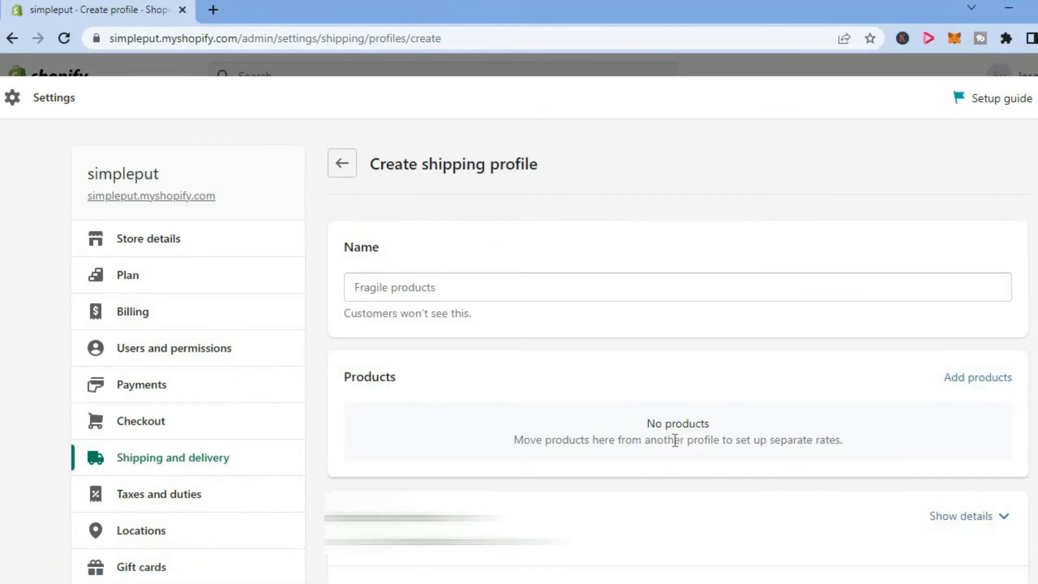
pyautogui.moveTo(977, 377)
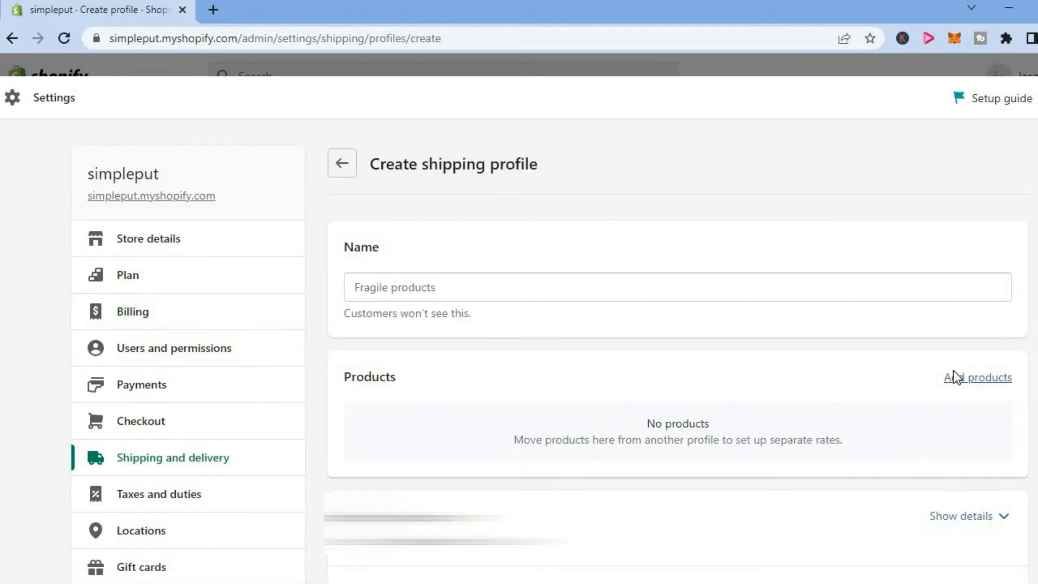
# - Add the Powerful LED Flashlight with all 4 variants to the profile
pyautogui.click(977, 378)
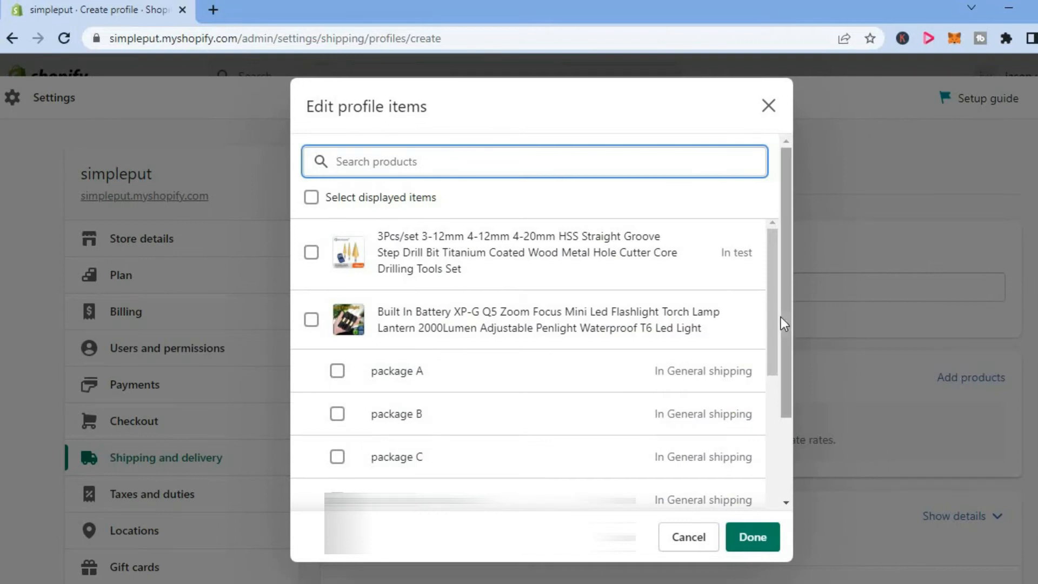
pyautogui.scroll(-3)
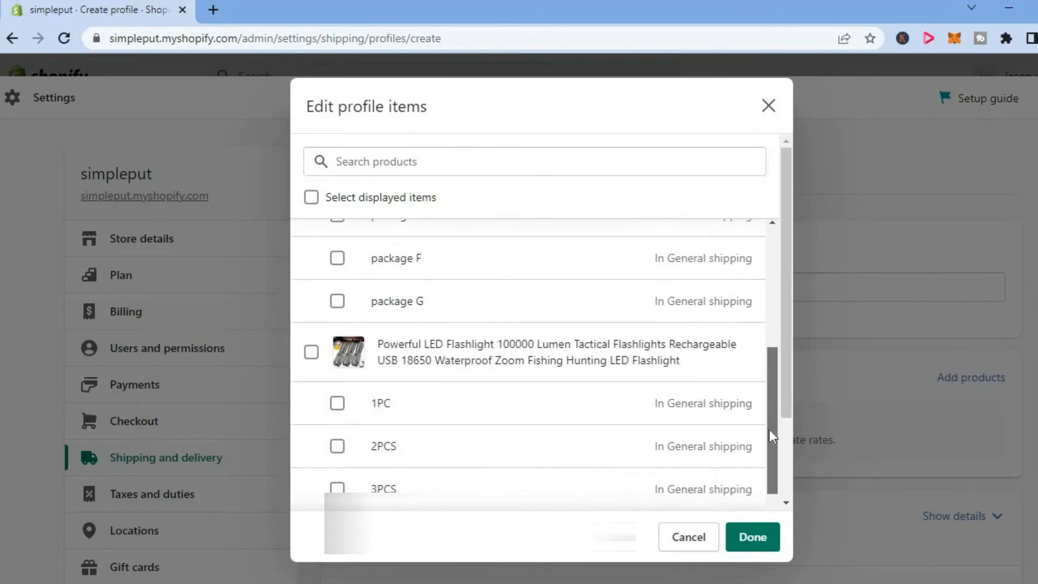
pyautogui.scroll(-3)
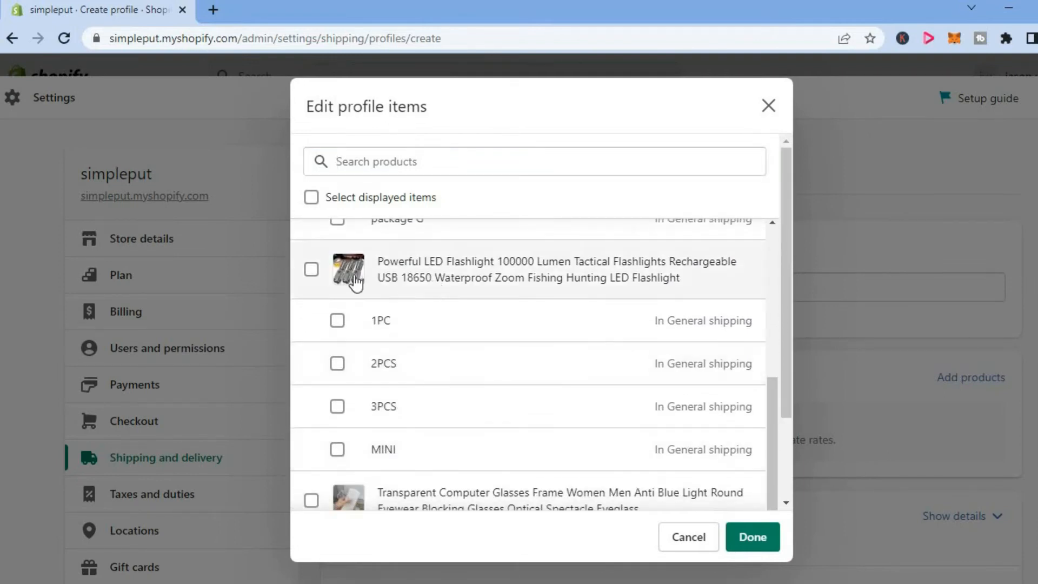
pyautogui.click(311, 269)
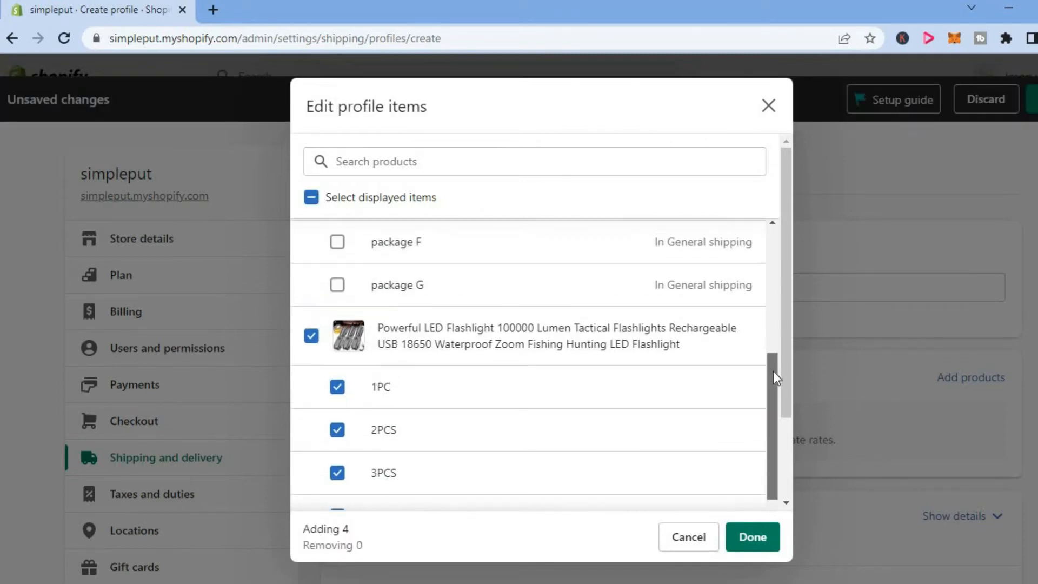
pyautogui.scroll(-3)
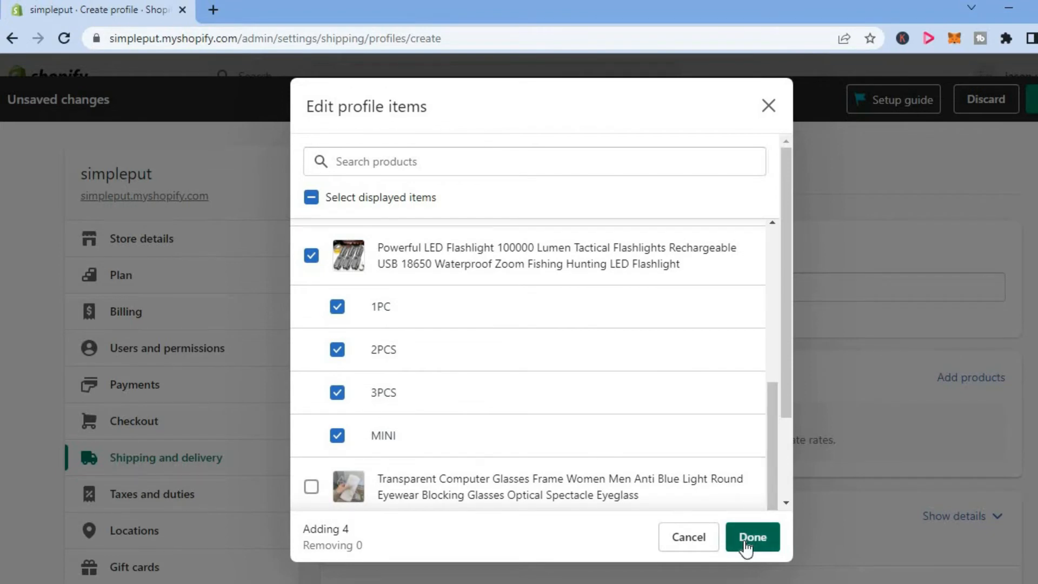
pyautogui.click(752, 537)
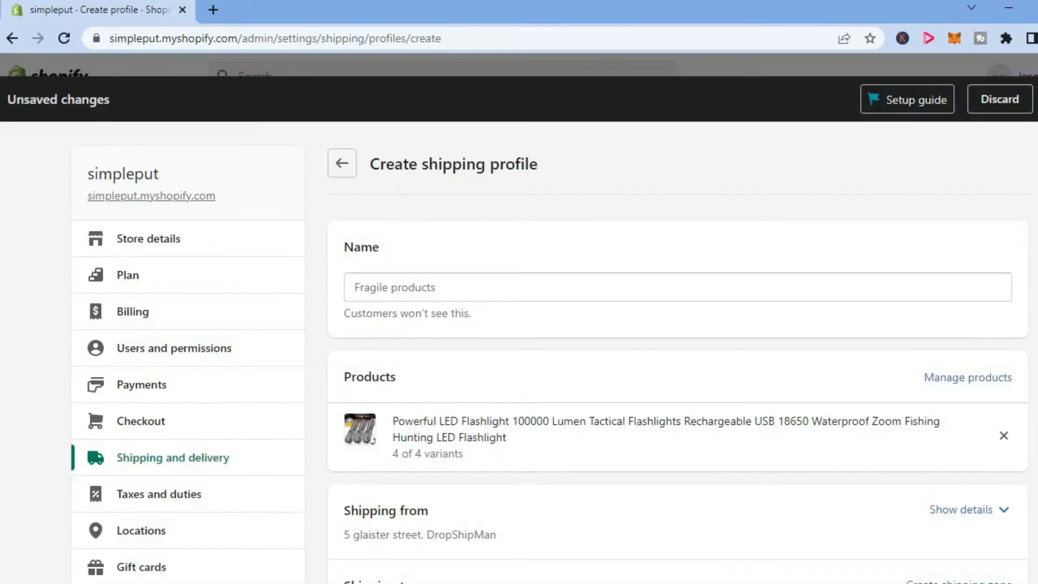
pyautogui.scroll(-3)
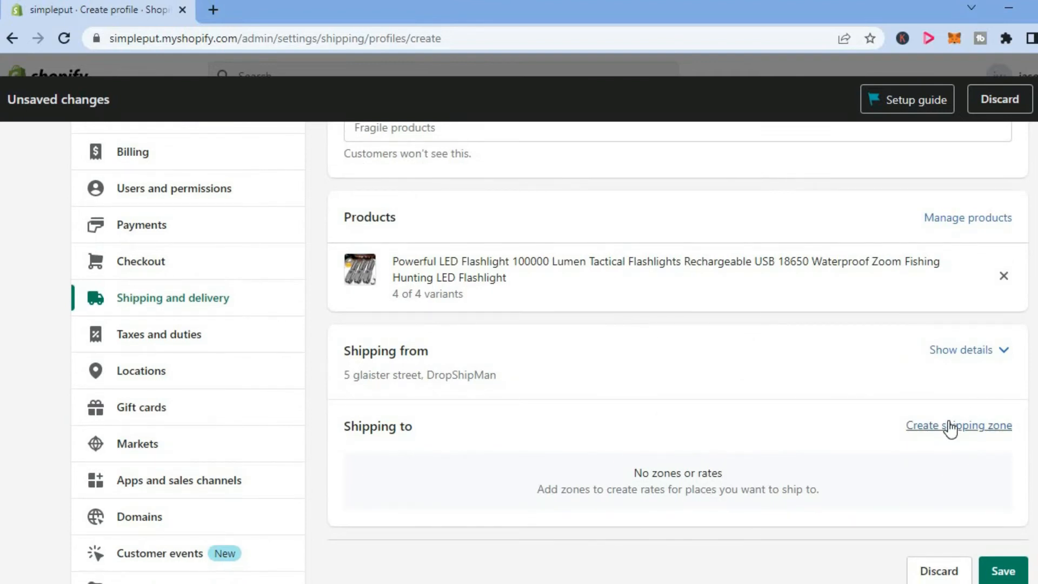
# - Create zone REST containing the United Kingdom and all its regions
pyautogui.click(958, 425)
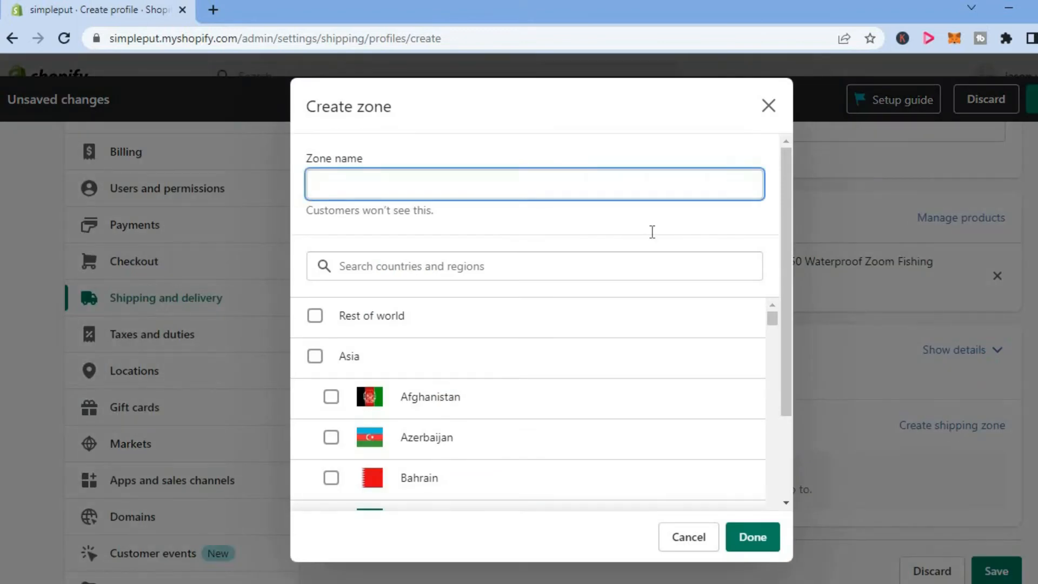
pyautogui.moveTo(506, 182)
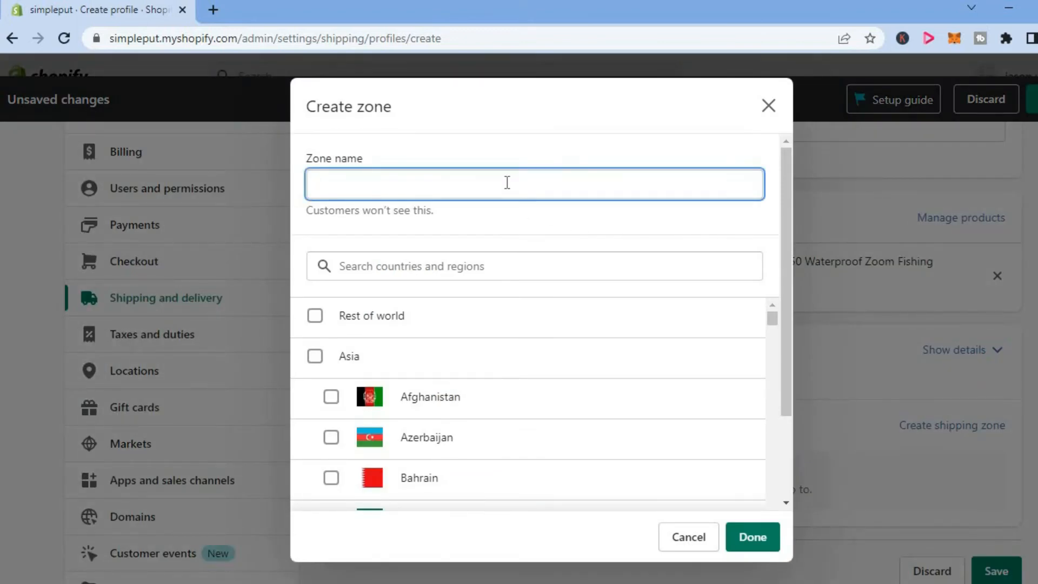
pyautogui.write('REST')
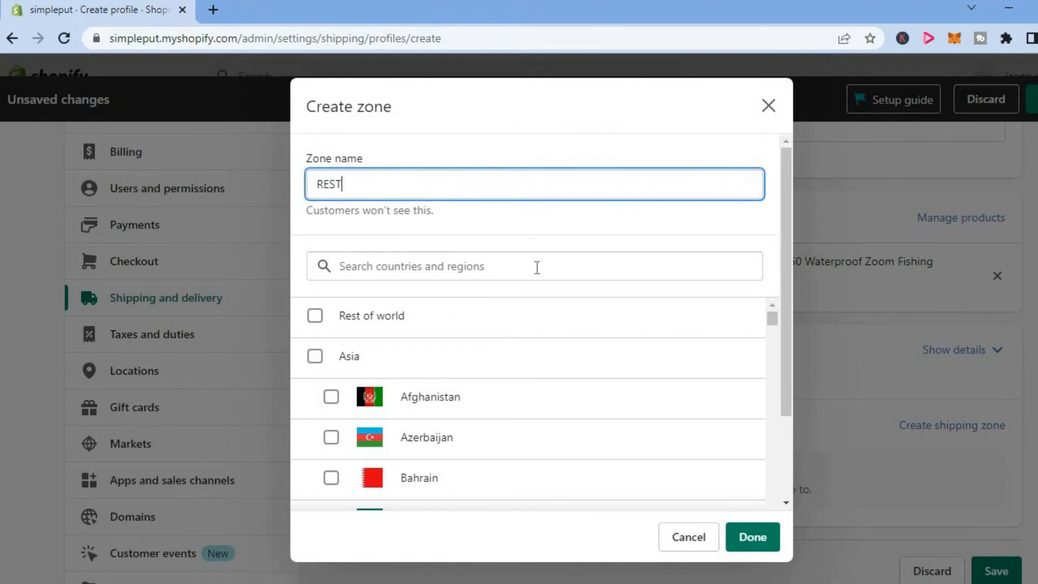
pyautogui.moveTo(455, 272)
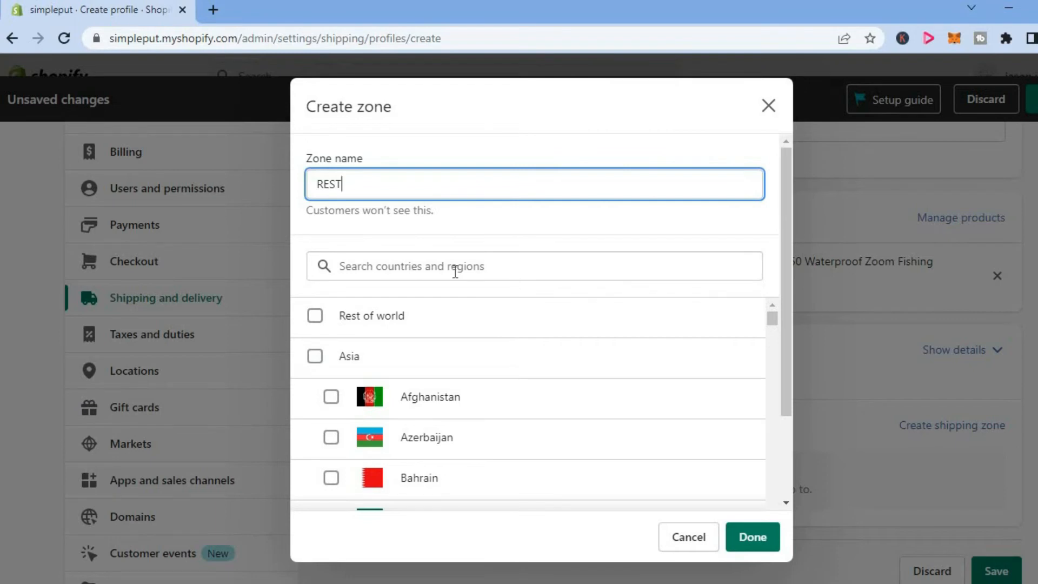
pyautogui.click(534, 266)
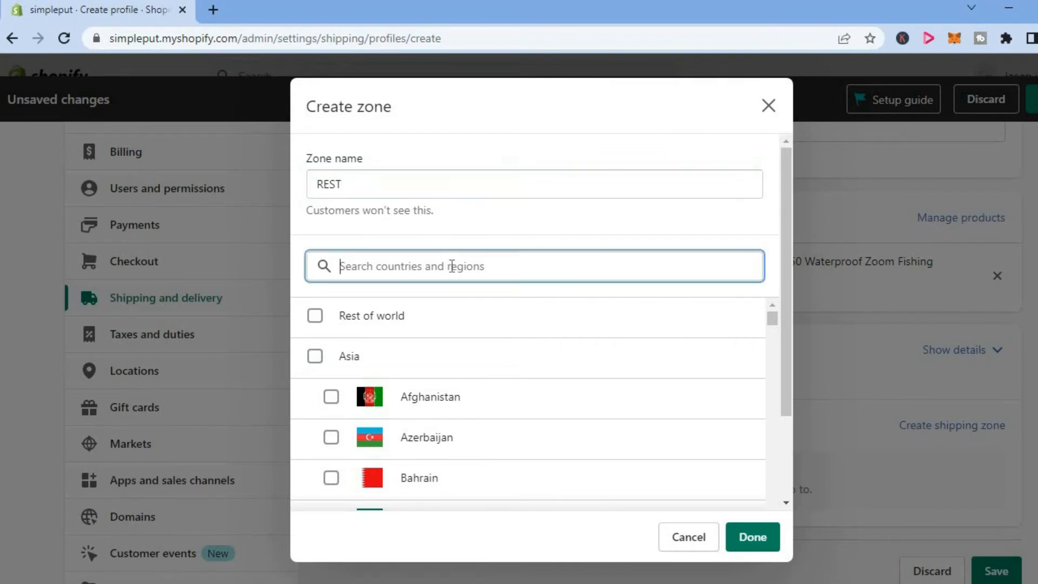
pyautogui.write('u')
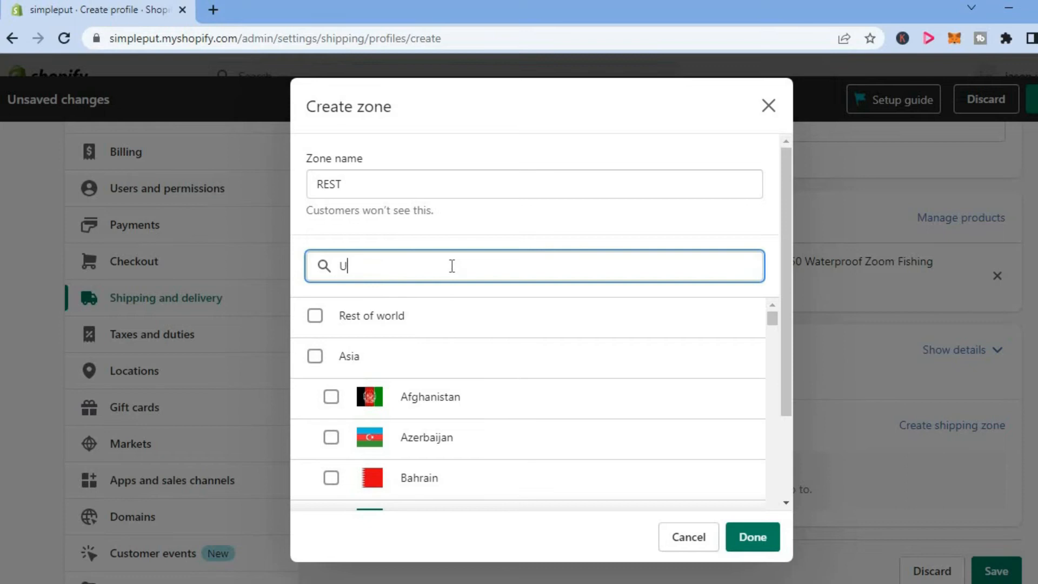
pyautogui.write('UNITED K')
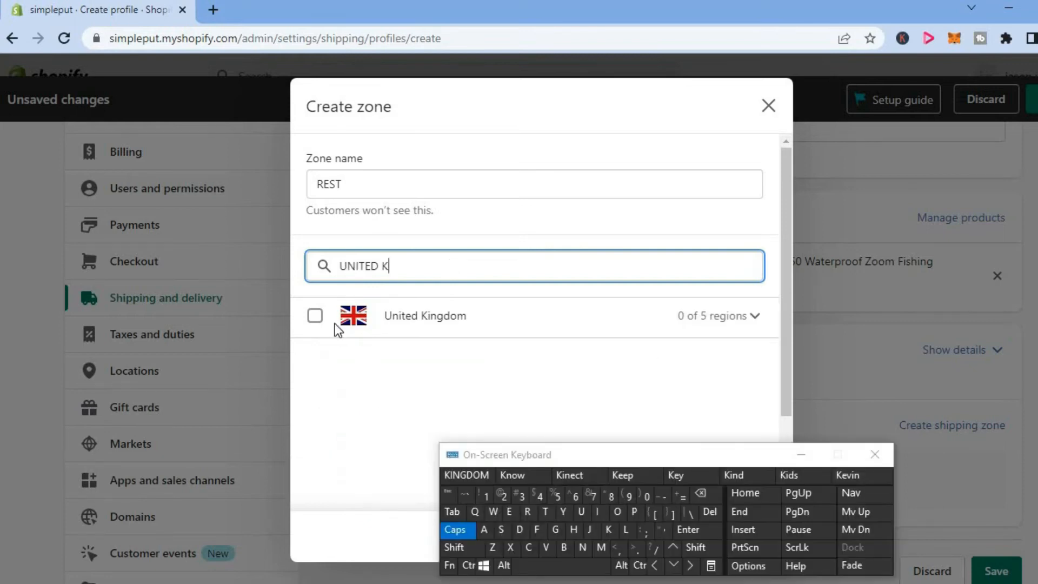
pyautogui.click(315, 315)
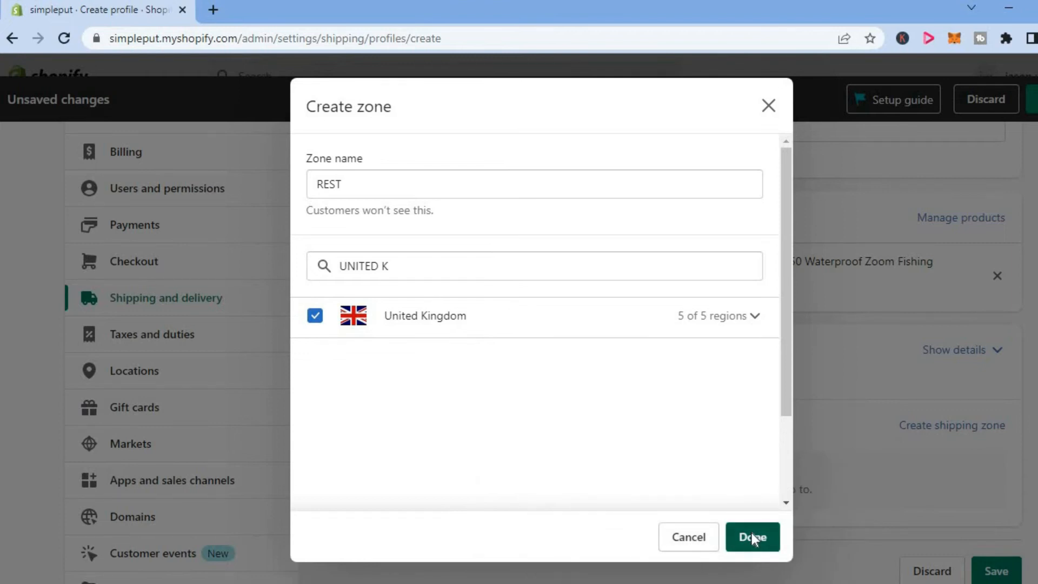
pyautogui.click(751, 537)
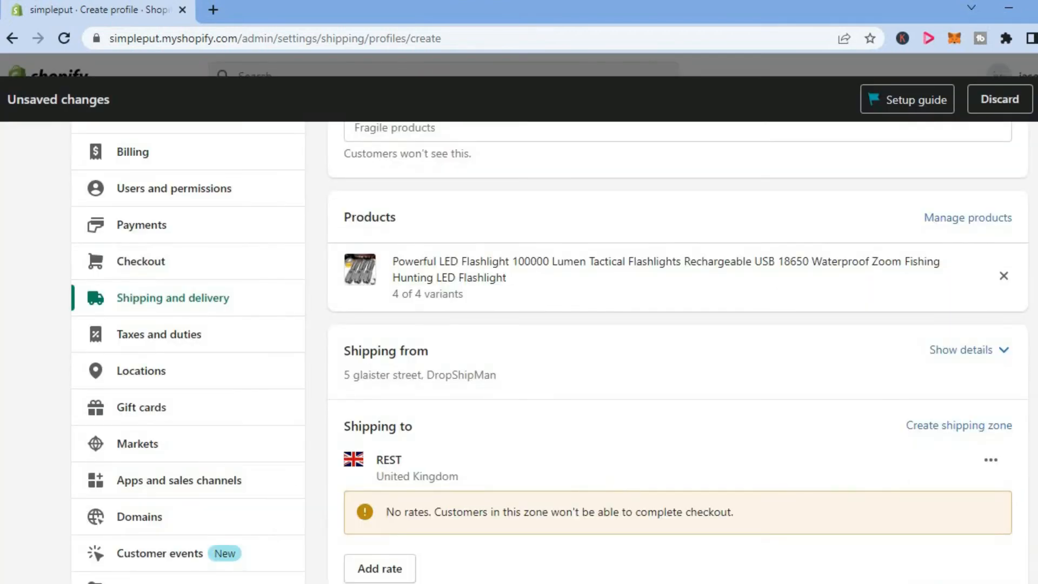
pyautogui.scroll(-3)
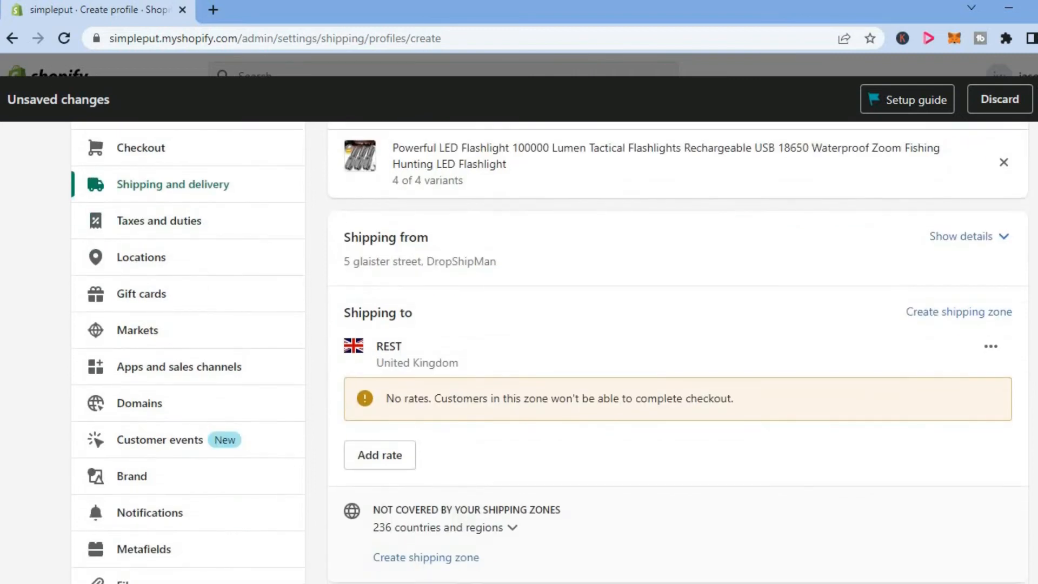
pyautogui.scroll(-3)
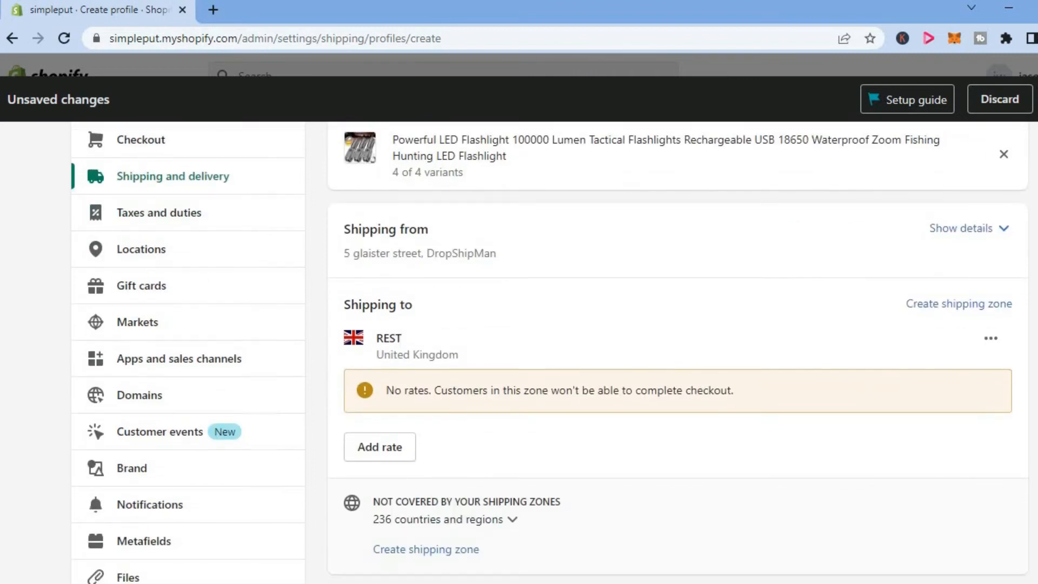
pyautogui.scroll(-3)
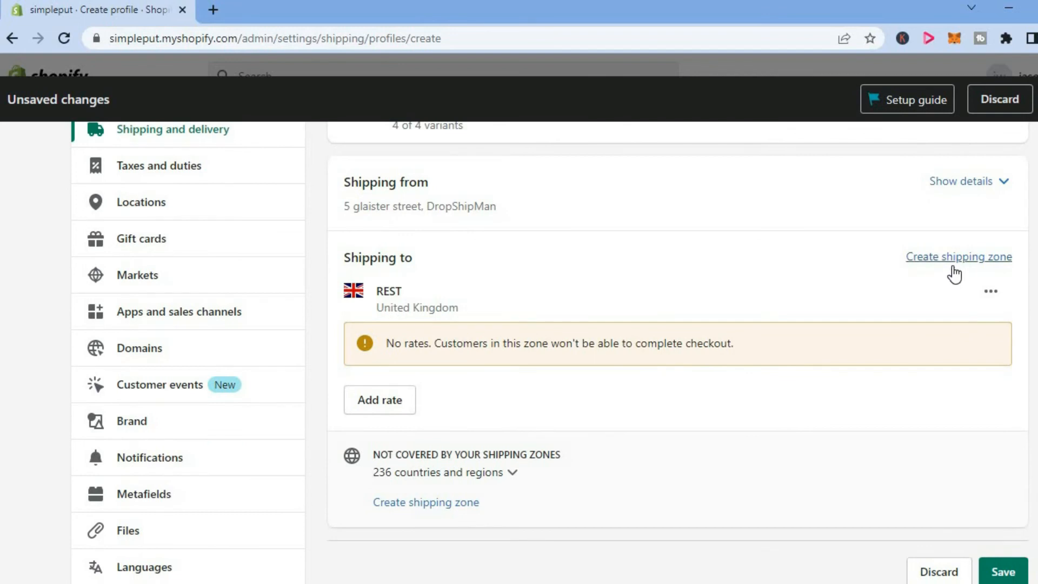
pyautogui.moveTo(958, 261)
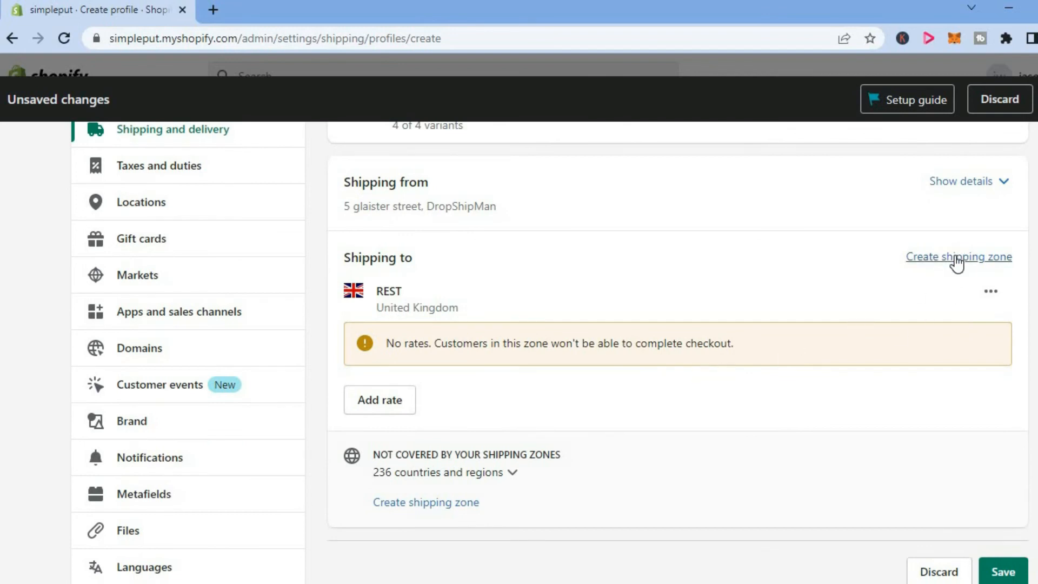
pyautogui.click(956, 257)
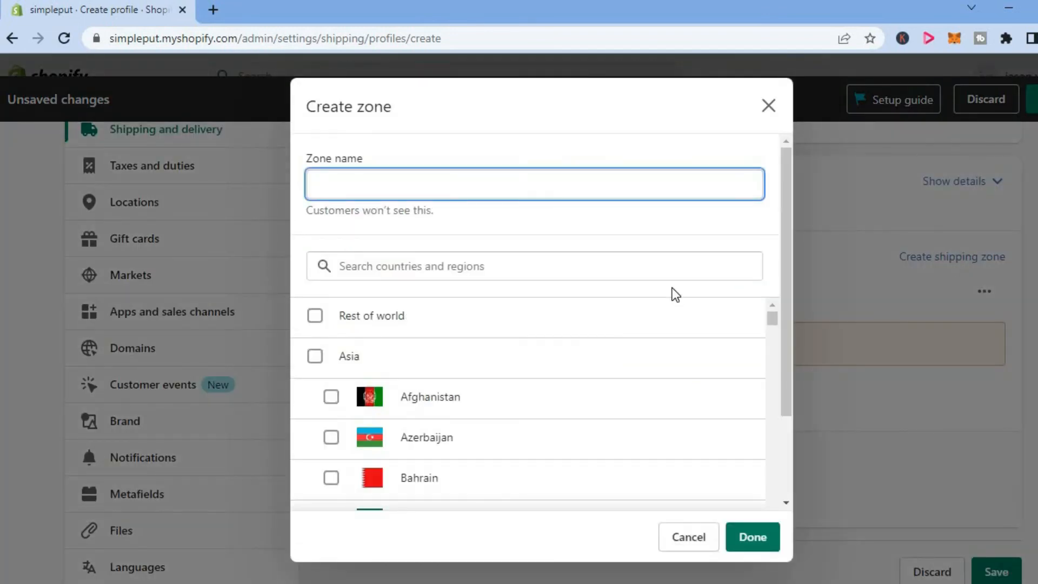
pyautogui.click(534, 184)
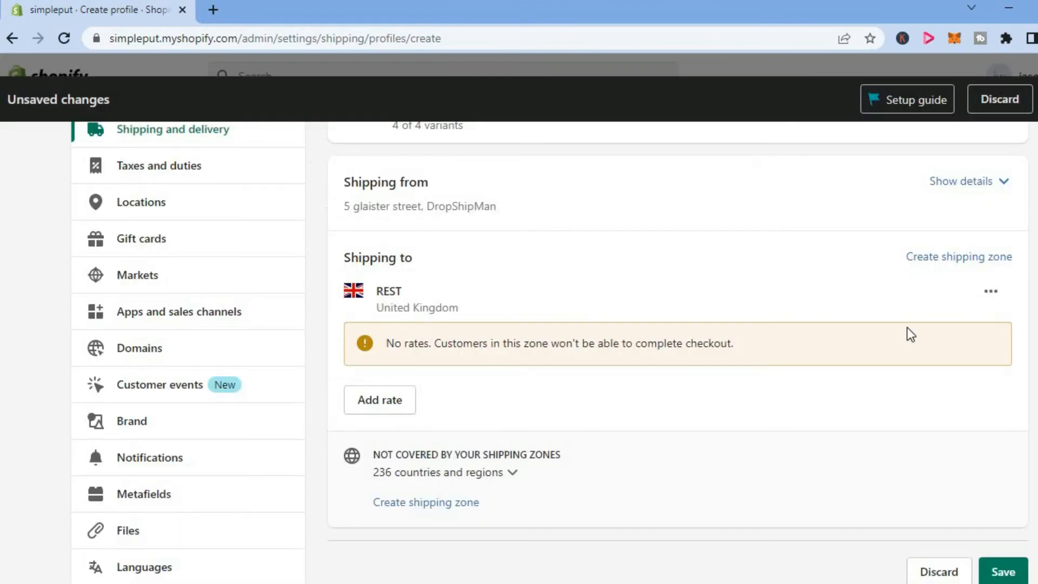
pyautogui.scroll(-3)
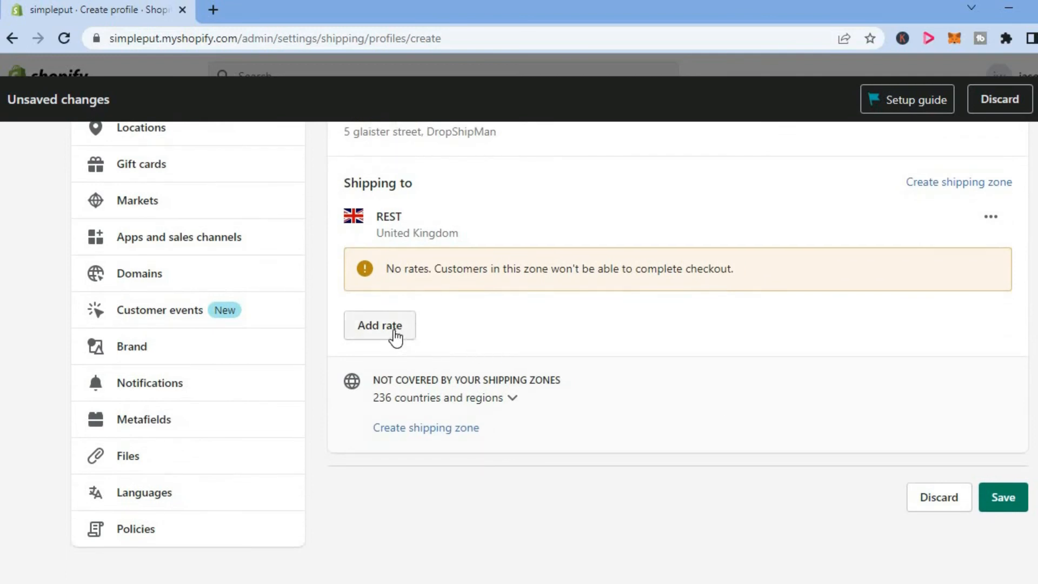
# - Add a Standard rate priced 0.00 to the REST zone
pyautogui.click(380, 325)
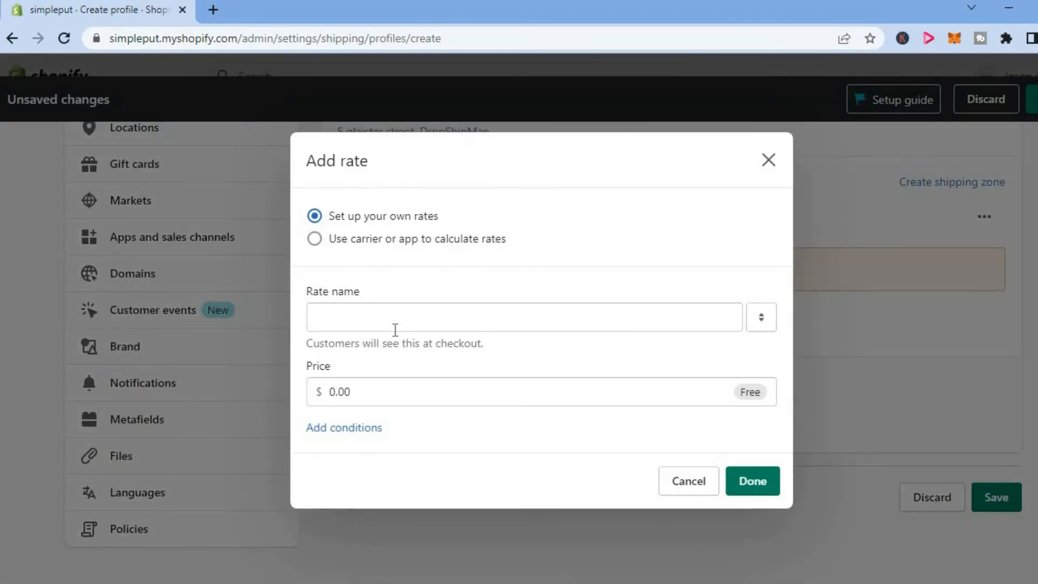
pyautogui.click(523, 316)
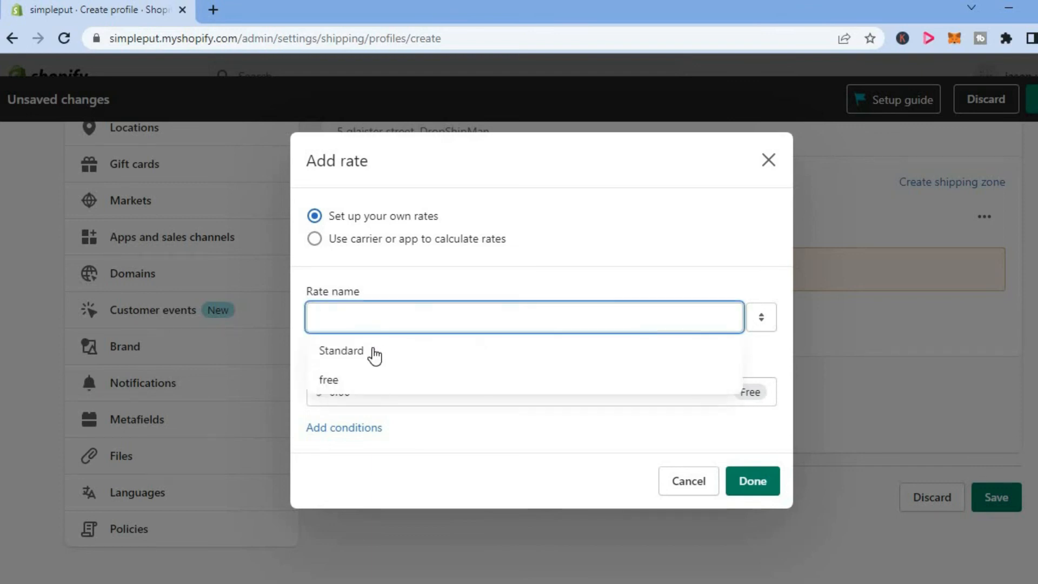
pyautogui.click(341, 350)
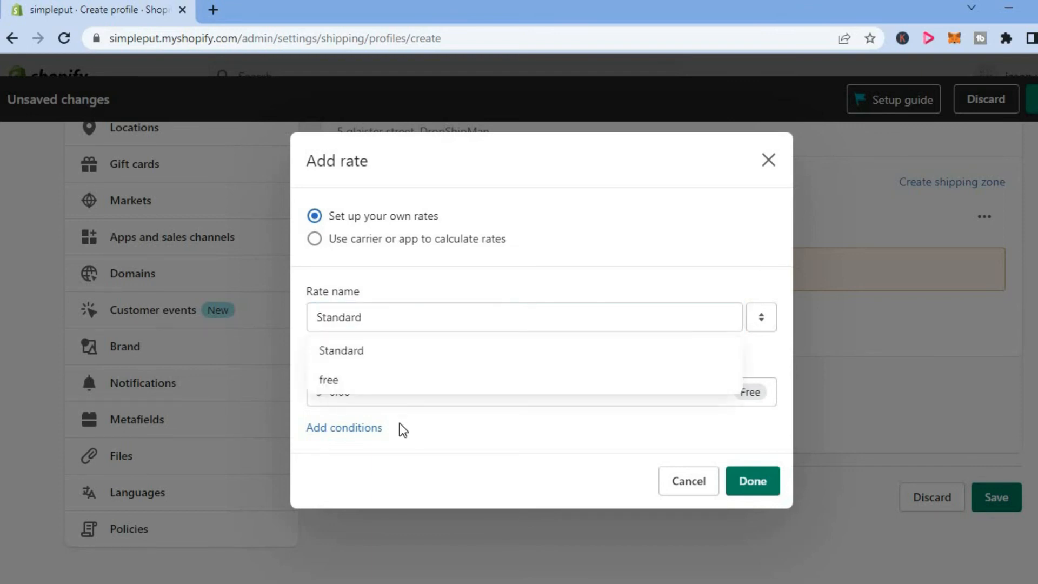
pyautogui.click(341, 350)
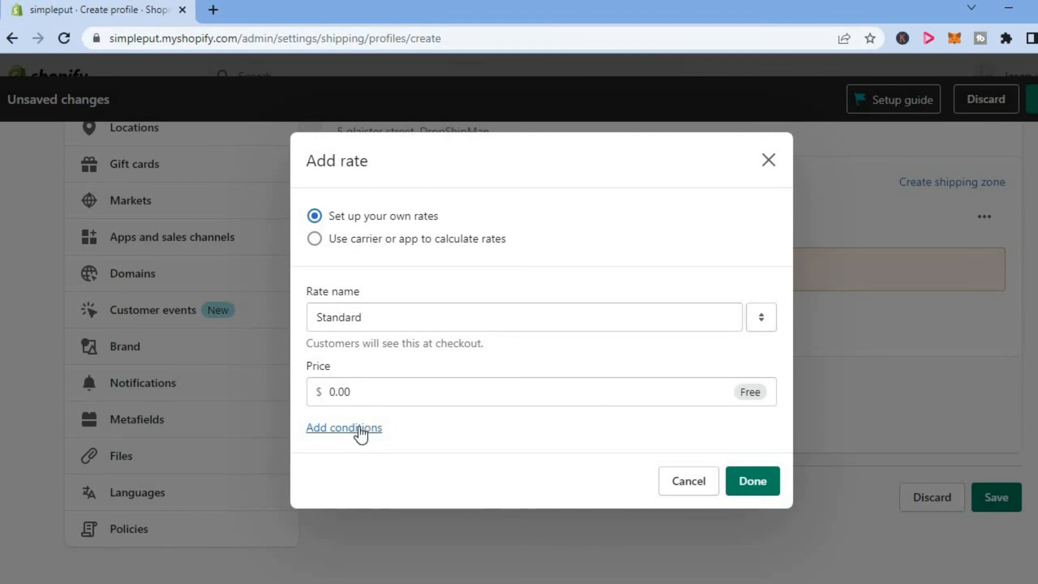
pyautogui.click(344, 427)
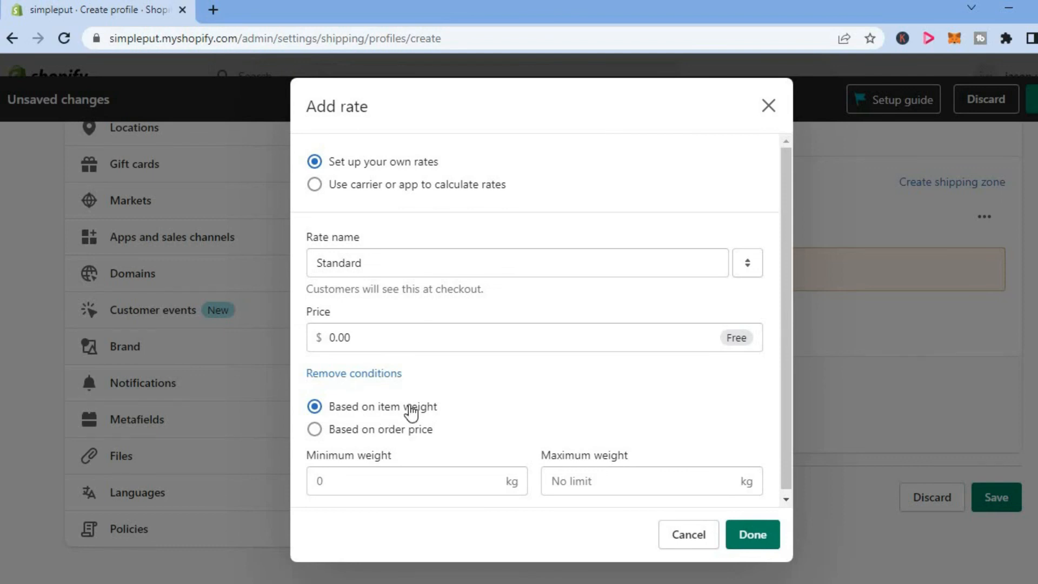
pyautogui.moveTo(393, 437)
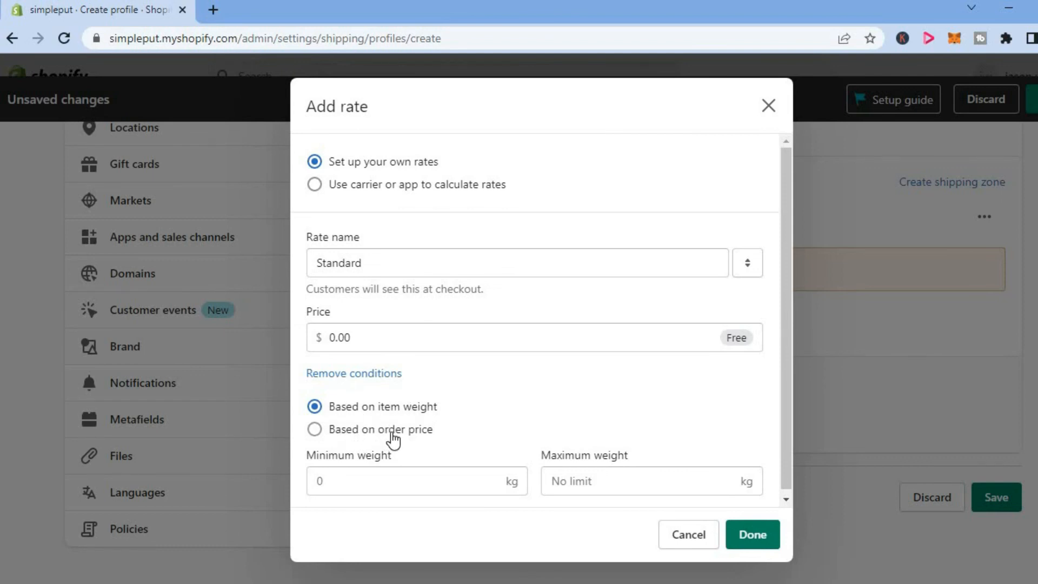
pyautogui.moveTo(486, 431)
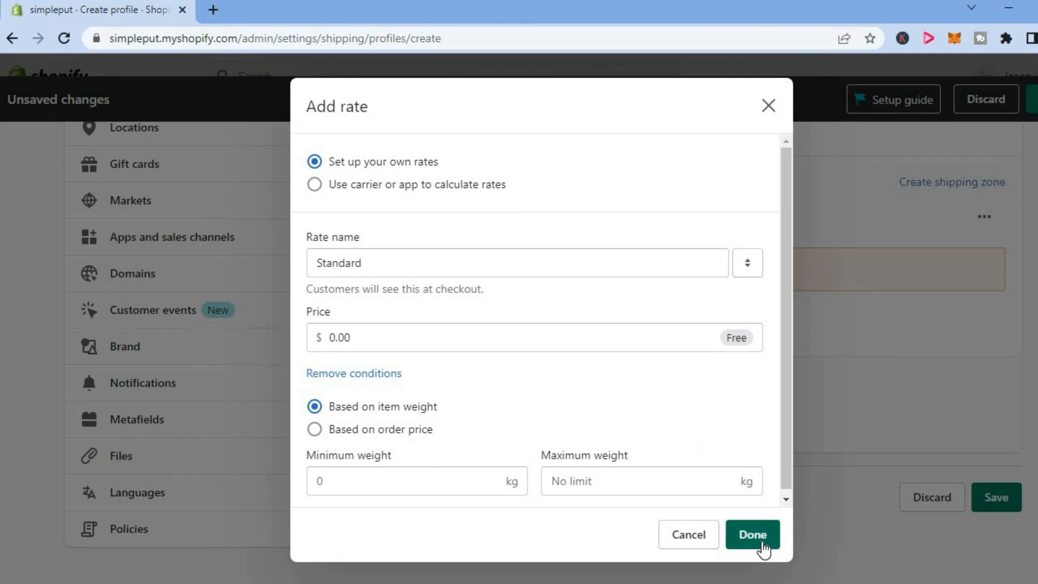
pyautogui.click(752, 534)
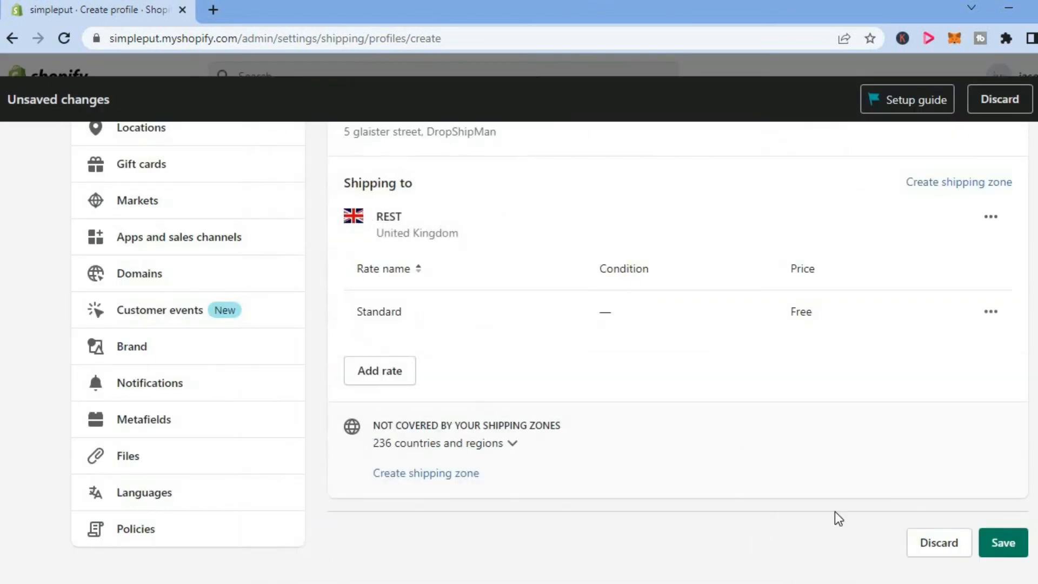